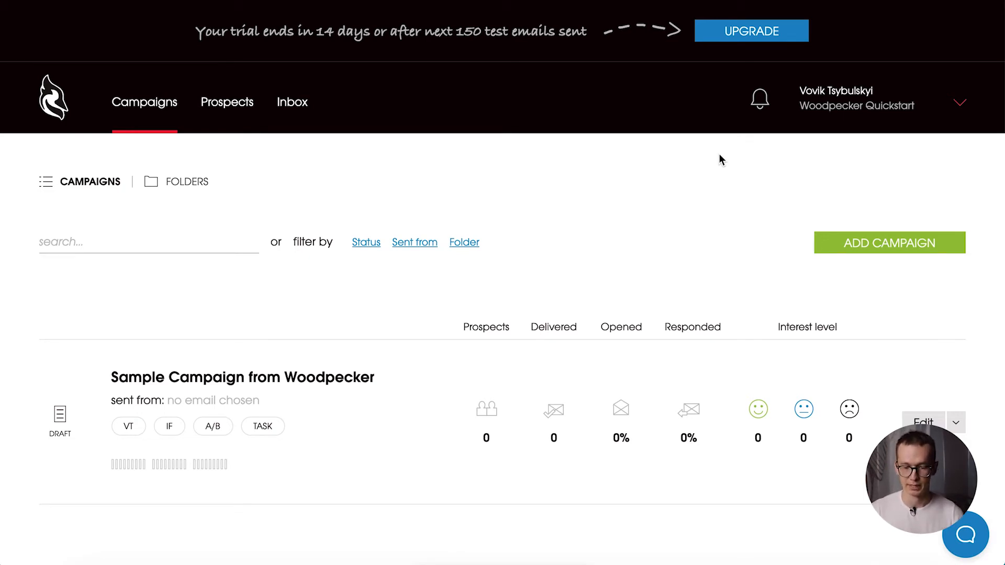
{"action": "mouse_move", "coordinate": [564, 248]}
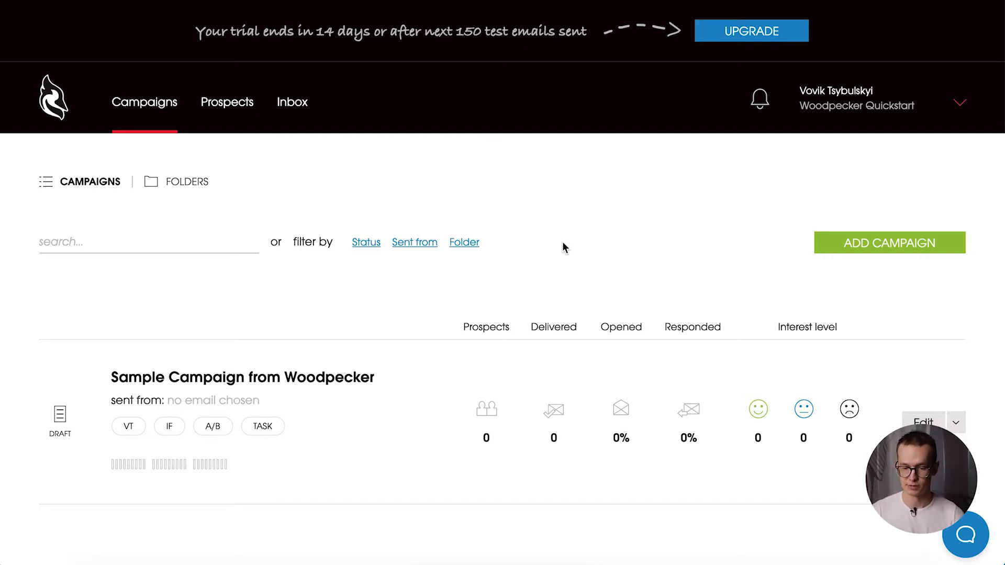
- View company team members, one admin plus an add-user slot, then reopen the account menu
{"action": "left_click", "coordinate": [958, 101]}
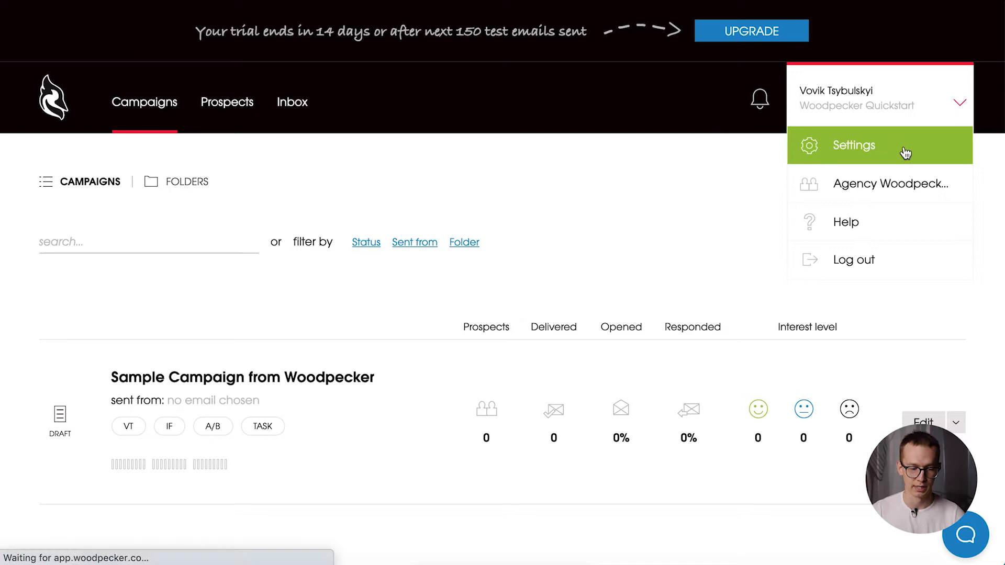
{"action": "left_click", "coordinate": [853, 145]}
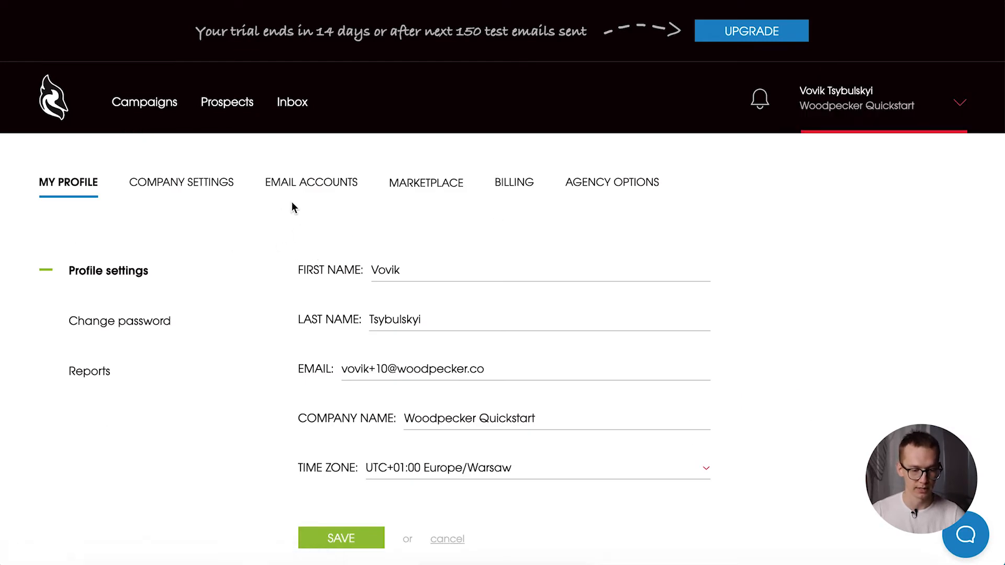
{"action": "mouse_move", "coordinate": [213, 206]}
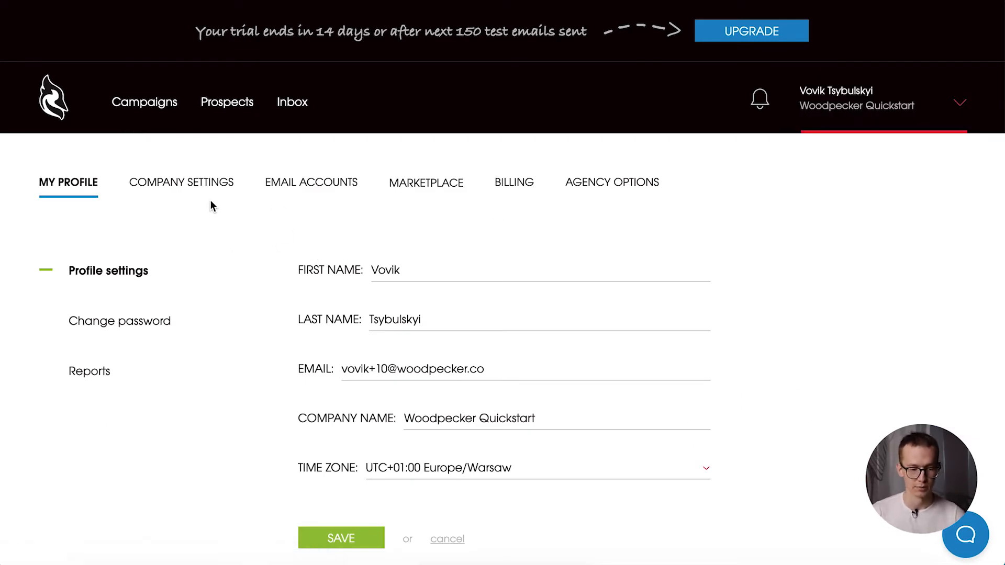
{"action": "left_click", "coordinate": [182, 182]}
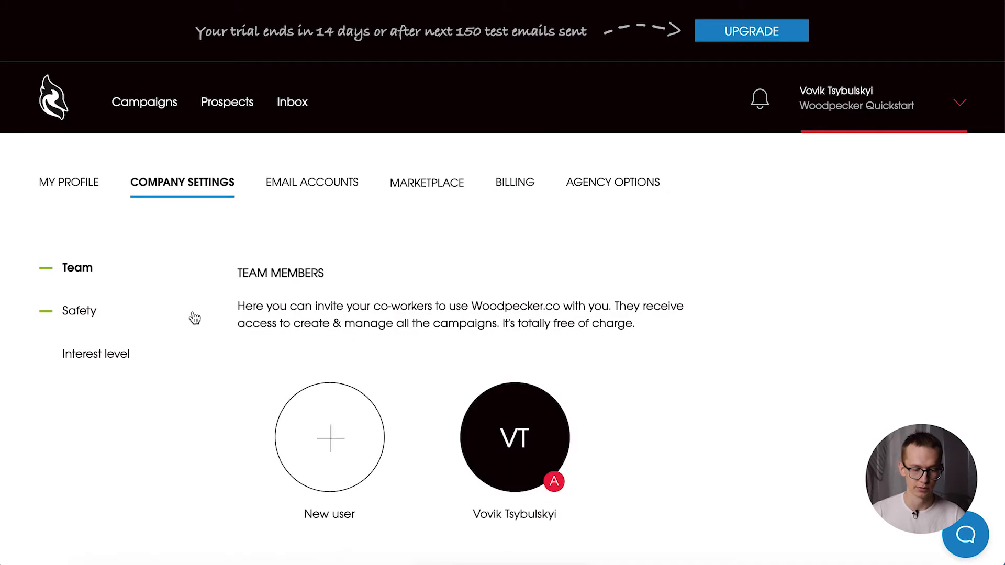
{"action": "scroll", "scroll_direction": "up", "scroll_amount": 3}
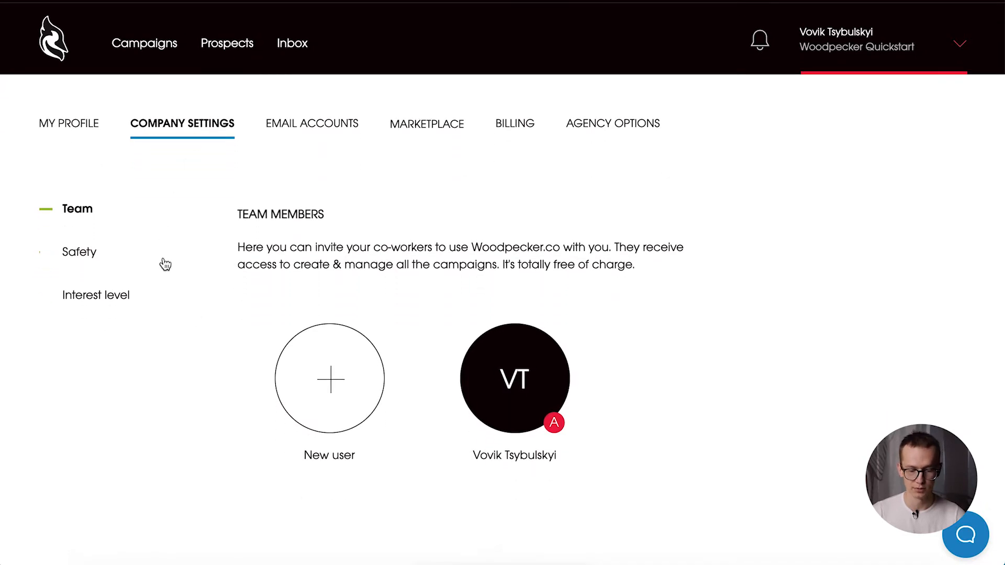
{"action": "scroll", "scroll_direction": "up", "scroll_amount": 3}
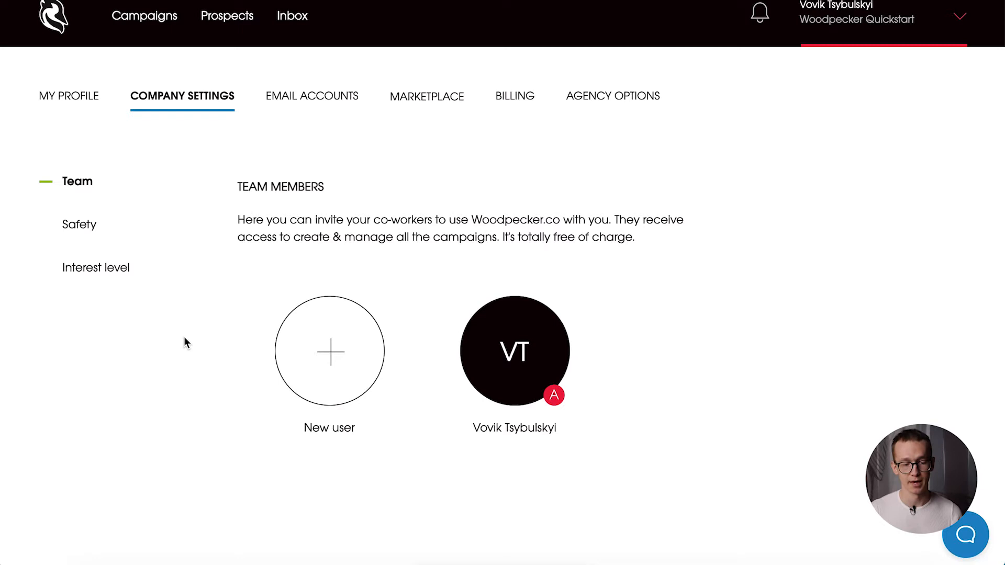
{"action": "mouse_move", "coordinate": [859, 274]}
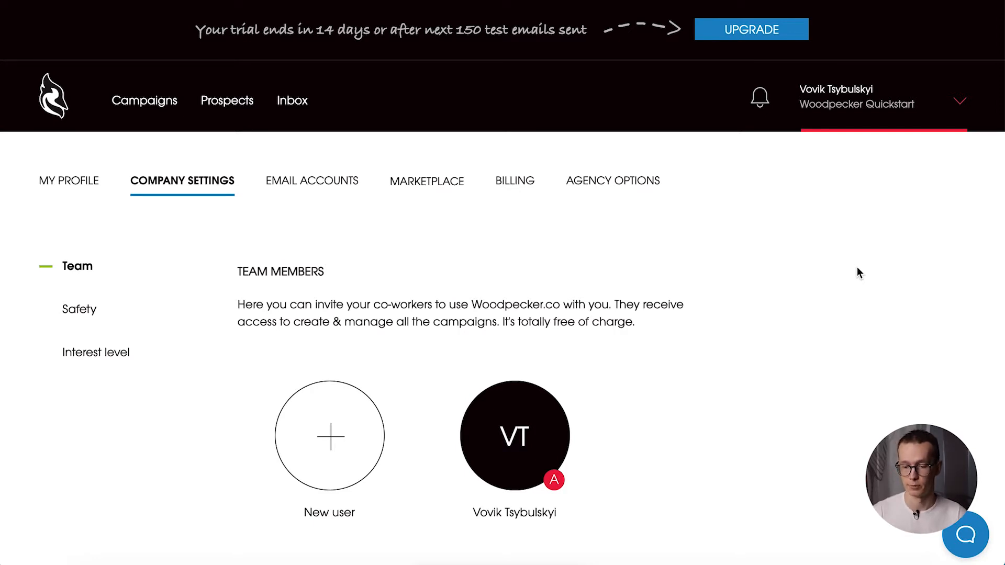
{"action": "left_click", "coordinate": [856, 96]}
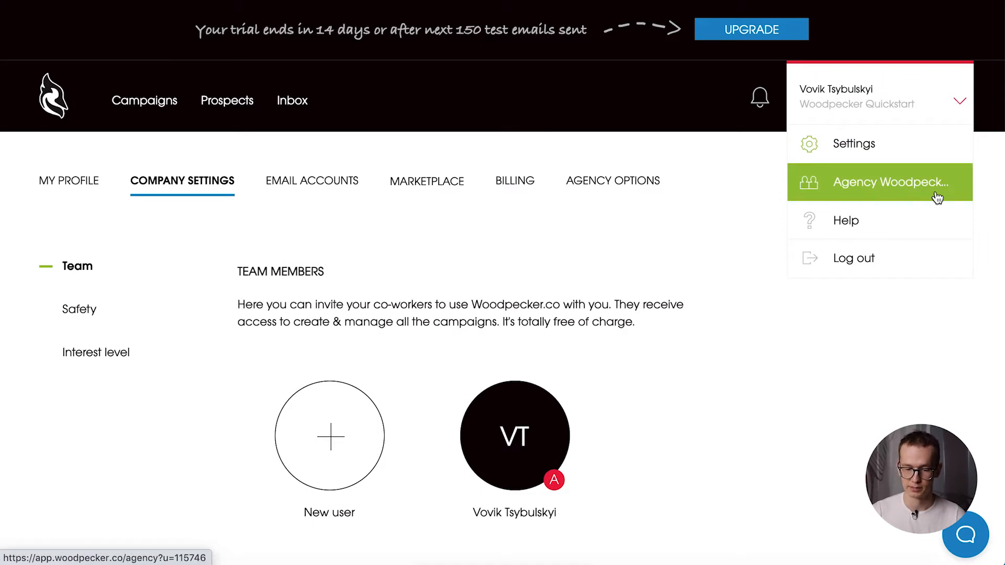
- Open Agency Woodpecker, check Daily sending shows no campaigns, and return to Companies
{"action": "left_click", "coordinate": [889, 182]}
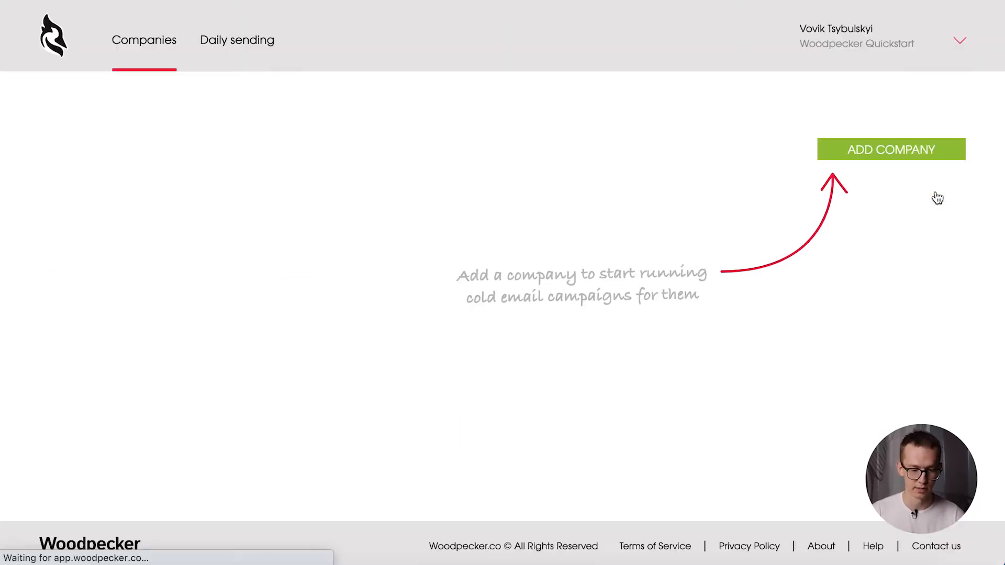
{"action": "mouse_move", "coordinate": [634, 196]}
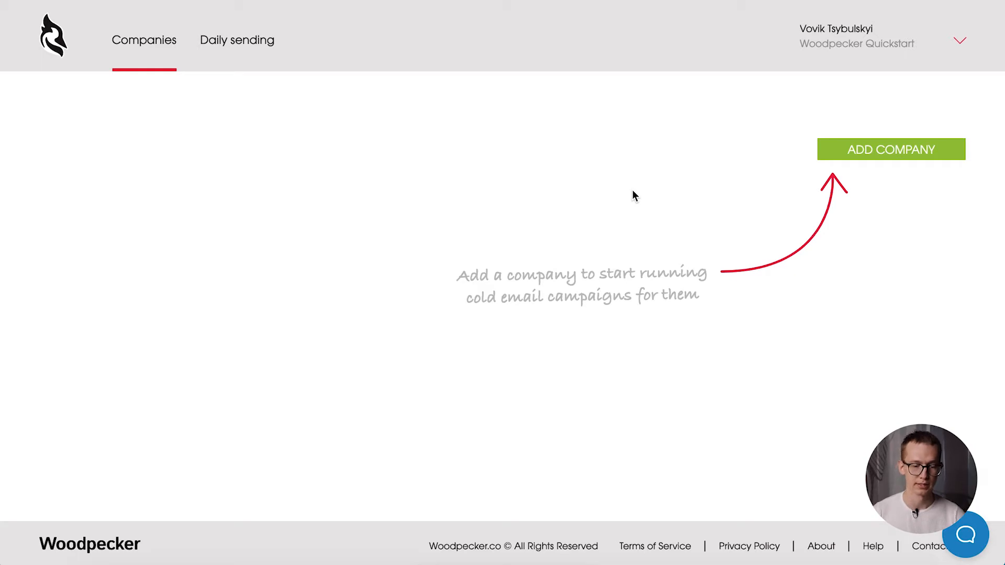
{"action": "left_click", "coordinate": [237, 39]}
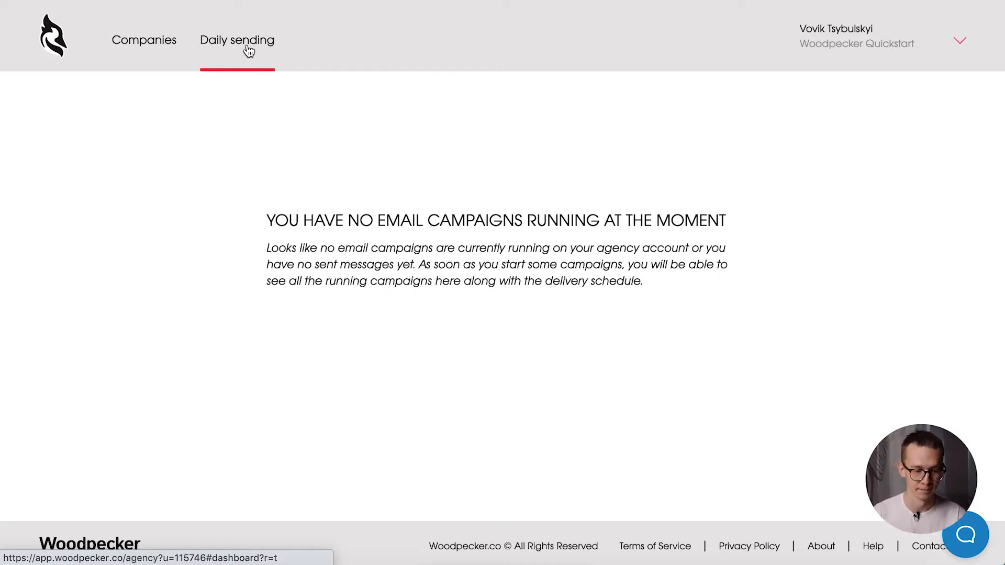
{"action": "left_click", "coordinate": [144, 40]}
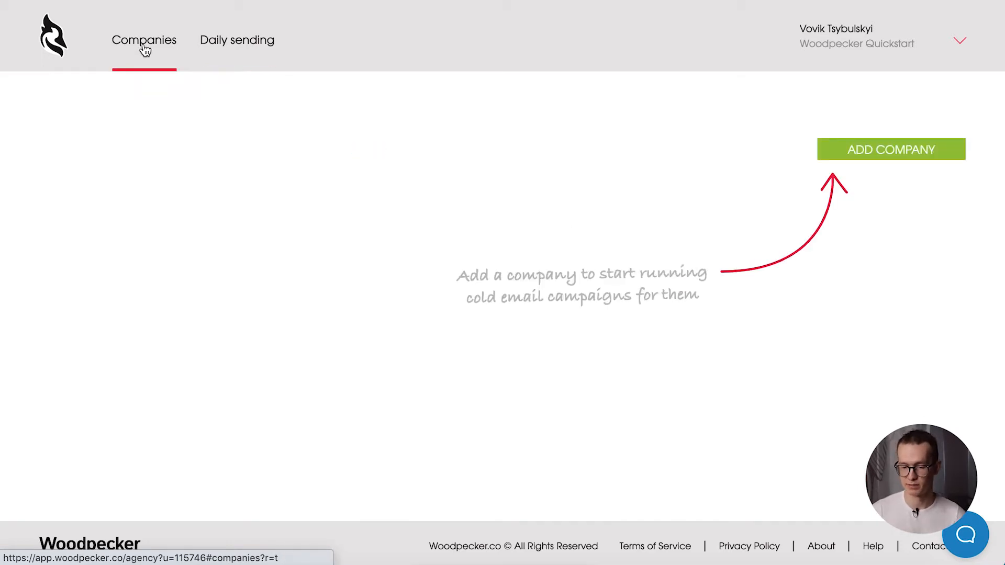
{"action": "mouse_move", "coordinate": [843, 222]}
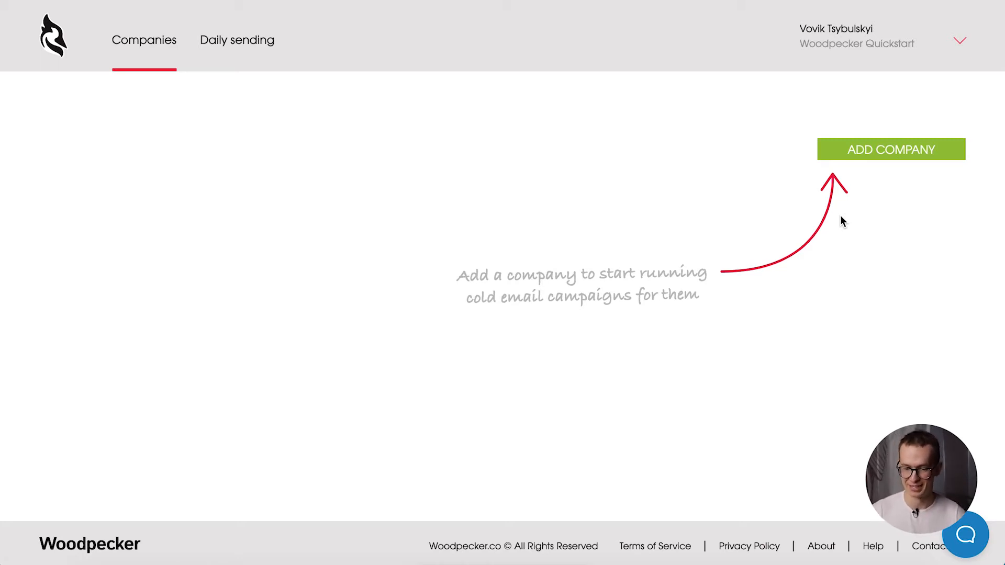
{"action": "mouse_move", "coordinate": [905, 203]}
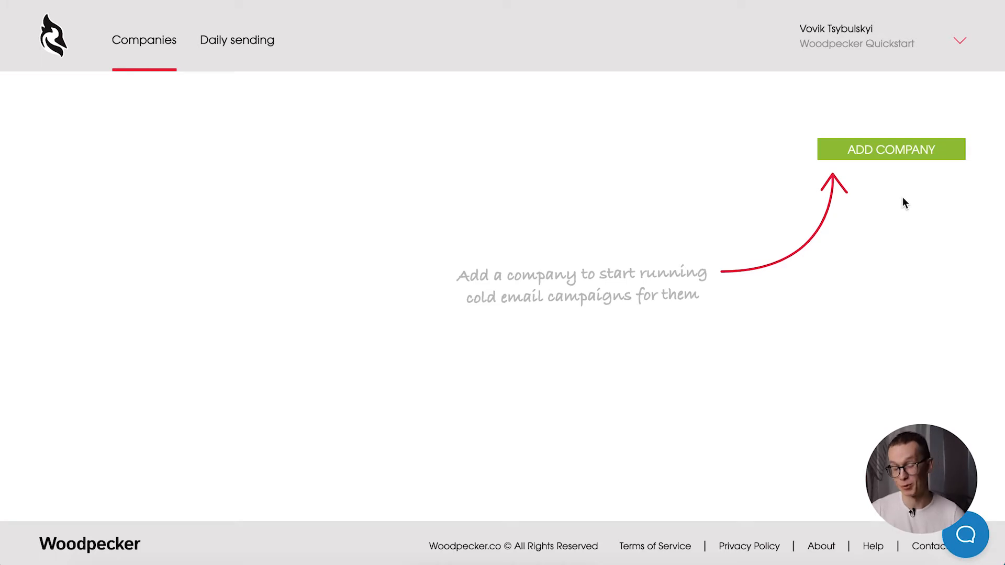
{"action": "mouse_move", "coordinate": [910, 168]}
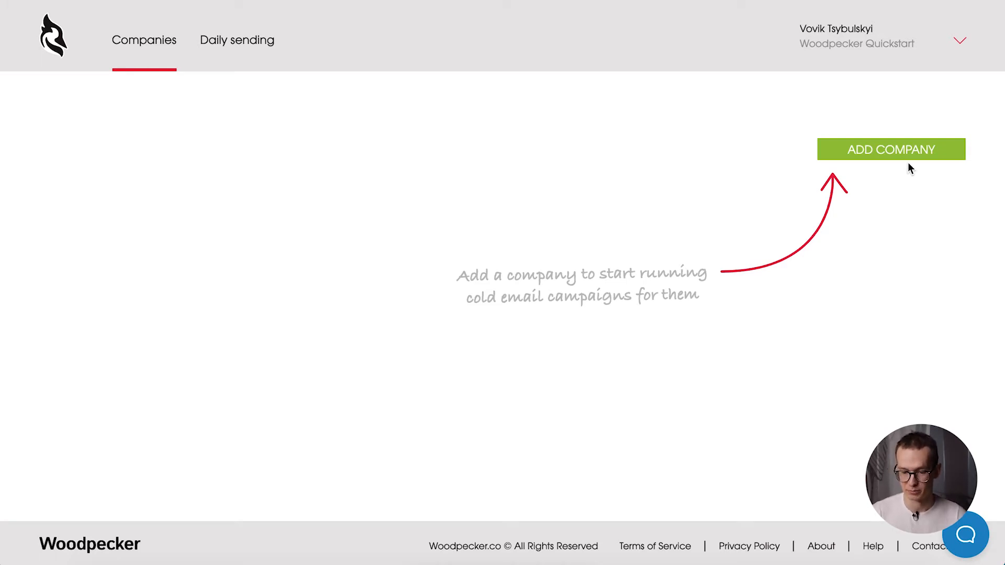
- Add a client company named 'G-b-d', keeping the default owner
{"action": "left_click", "coordinate": [891, 149]}
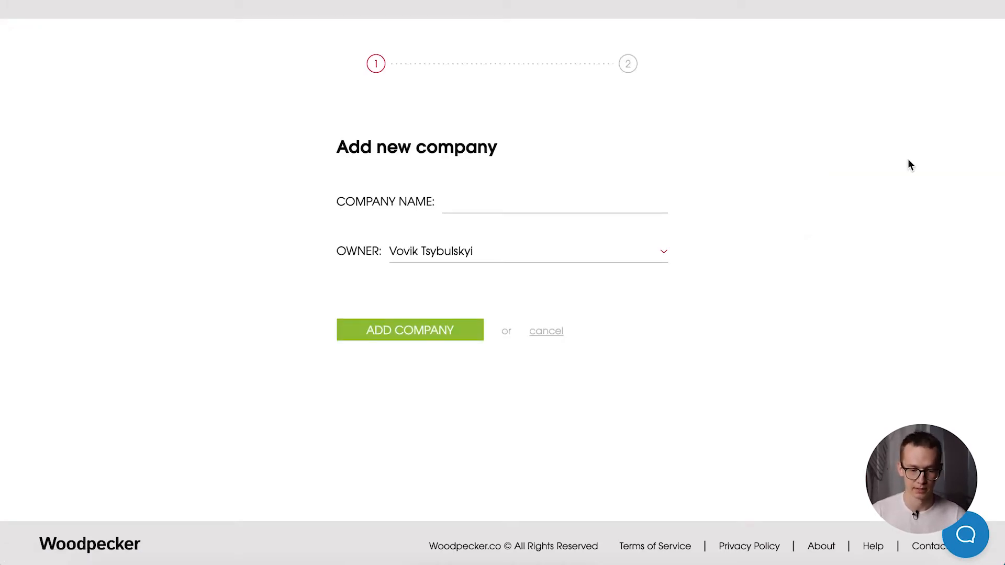
{"action": "left_click", "coordinate": [551, 201]}
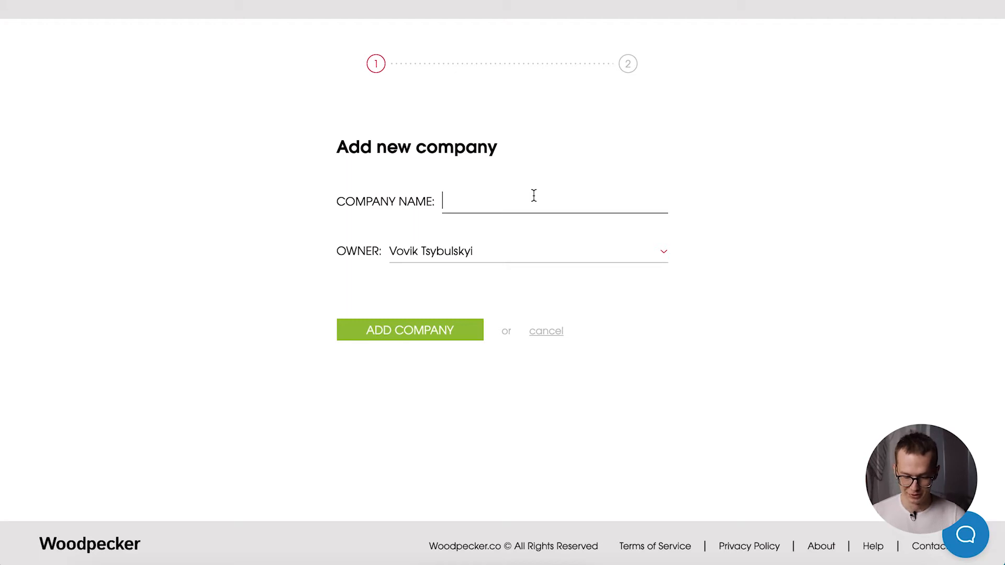
{"action": "type", "text": "G"}
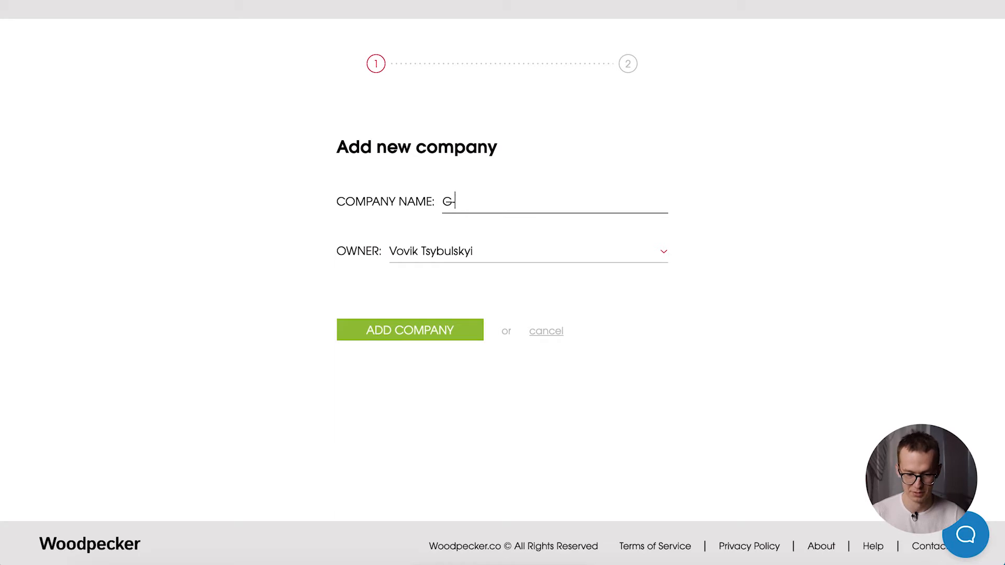
{"action": "type", "text": "b-d"}
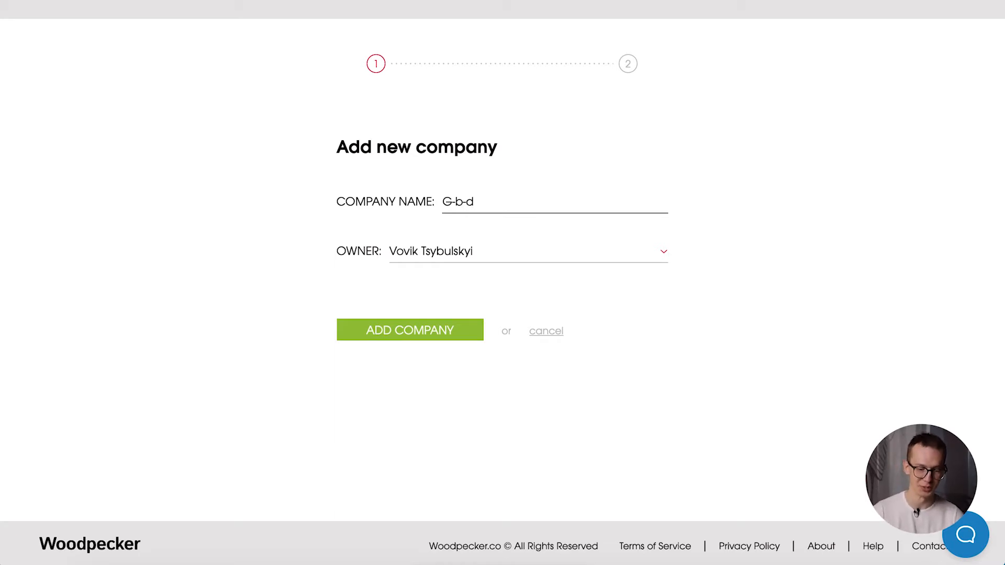
{"action": "mouse_move", "coordinate": [662, 270]}
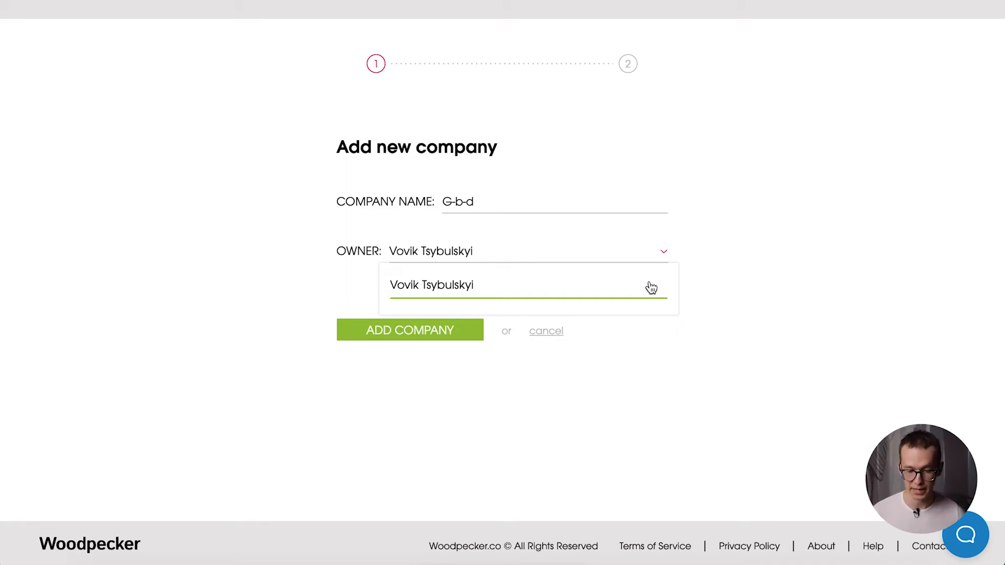
{"action": "left_click", "coordinate": [409, 329]}
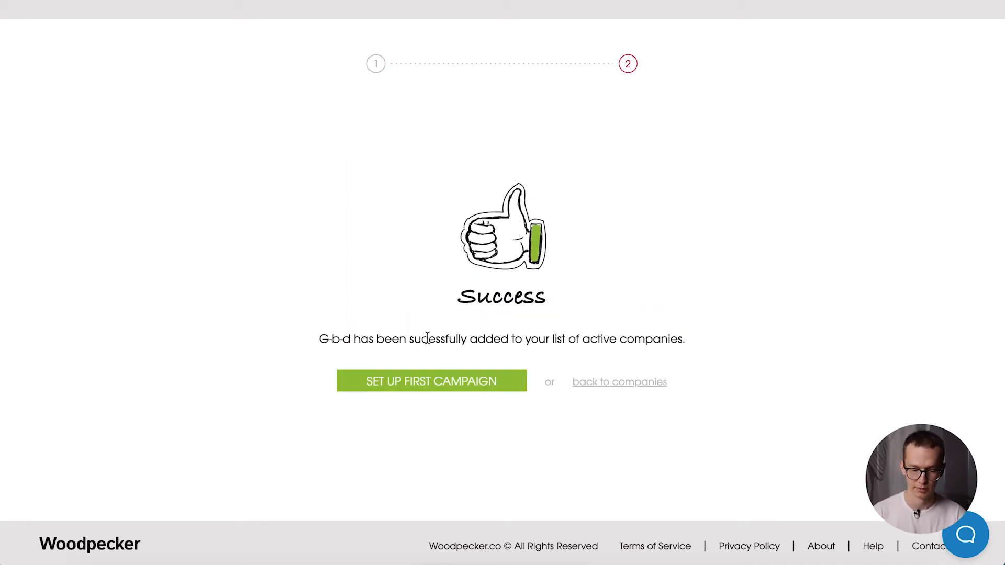
{"action": "mouse_move", "coordinate": [611, 385]}
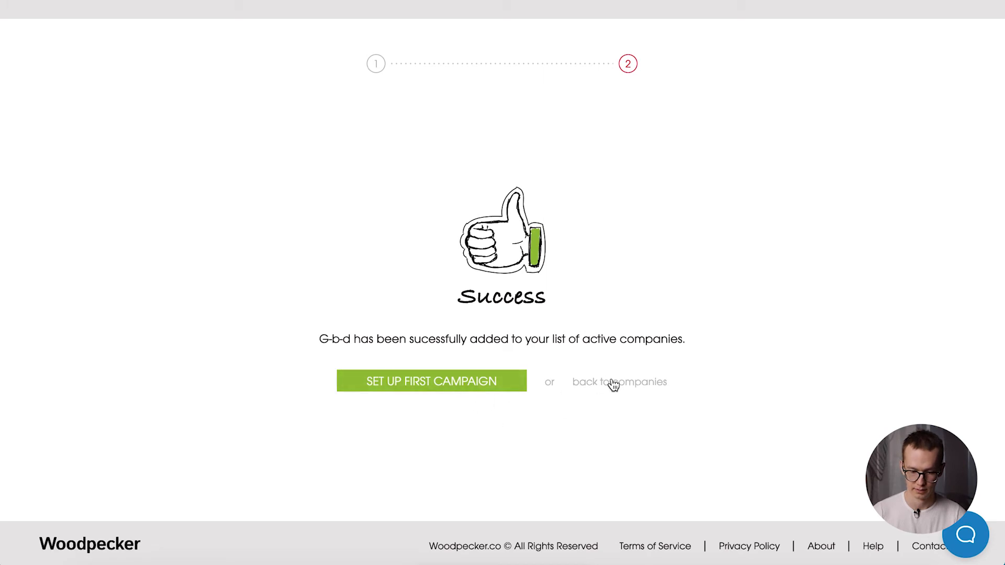
- Expand G-b-d's row to review its owner permissions and empty active email accounts
{"action": "left_click", "coordinate": [618, 382]}
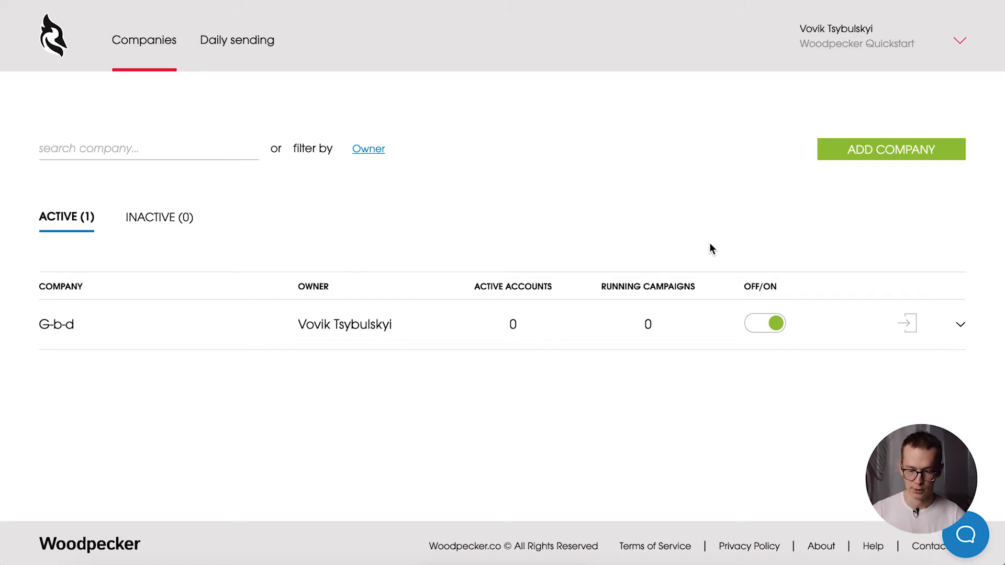
{"action": "mouse_move", "coordinate": [934, 345]}
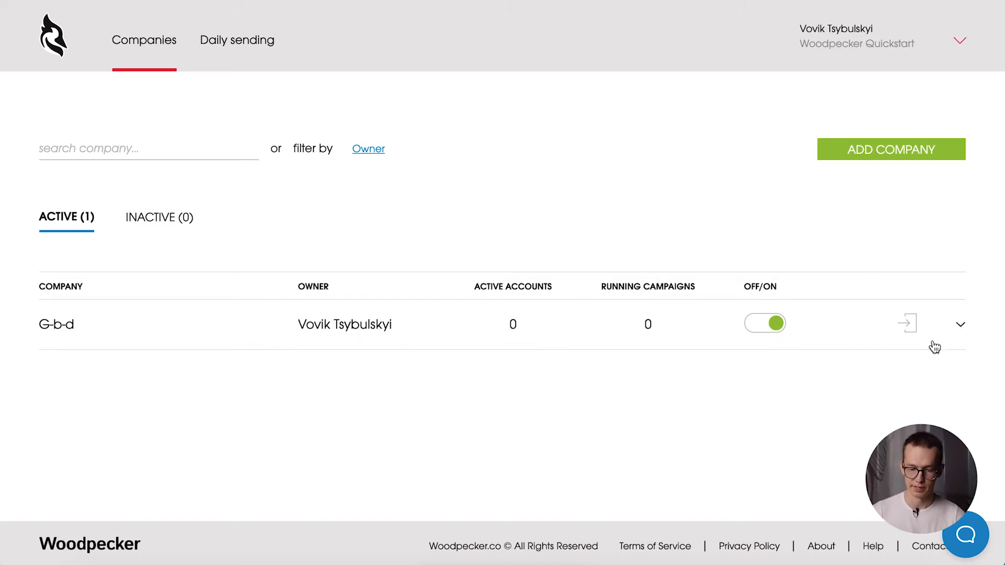
{"action": "left_click", "coordinate": [960, 324]}
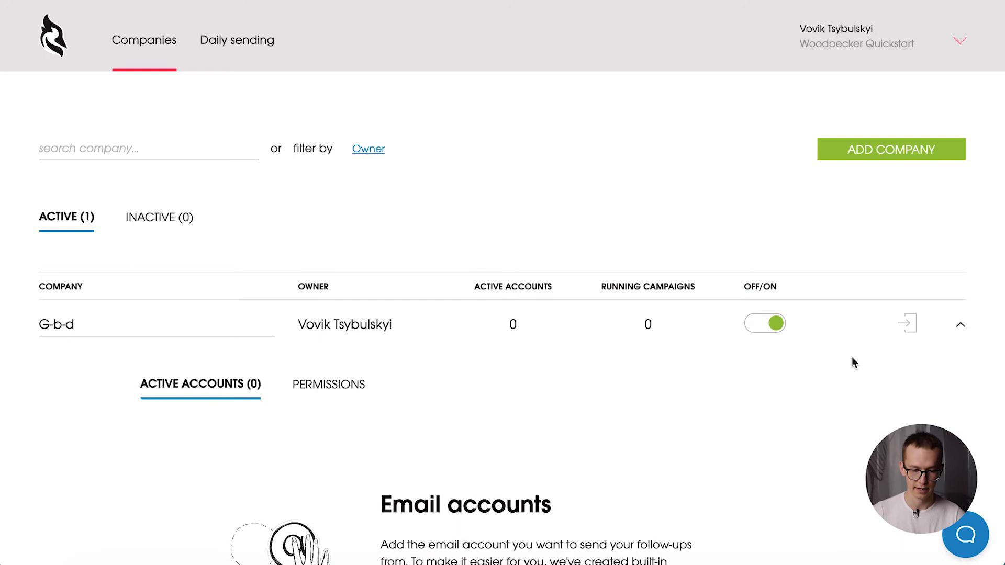
{"action": "scroll", "scroll_direction": "down", "scroll_amount": 3}
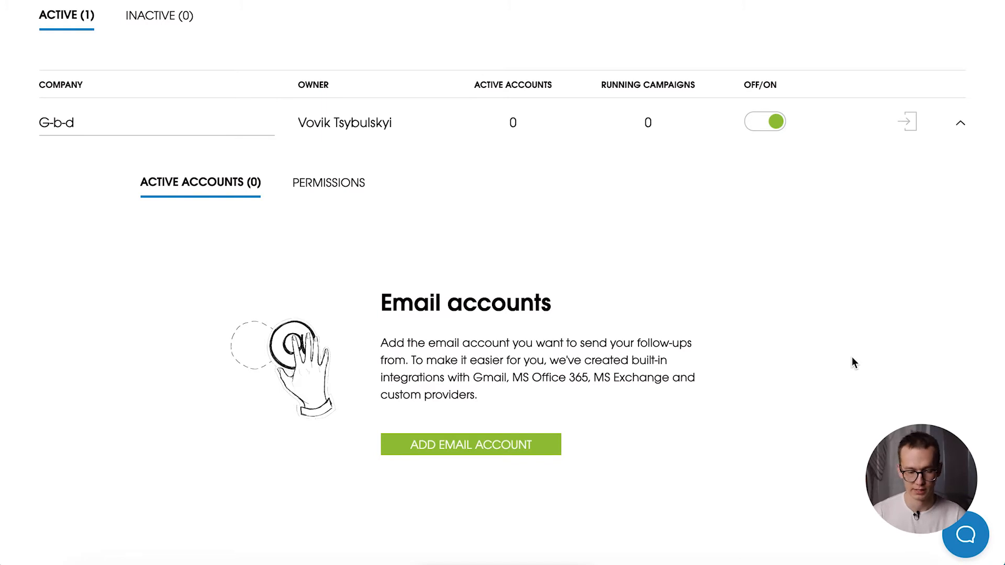
{"action": "left_click", "coordinate": [328, 183]}
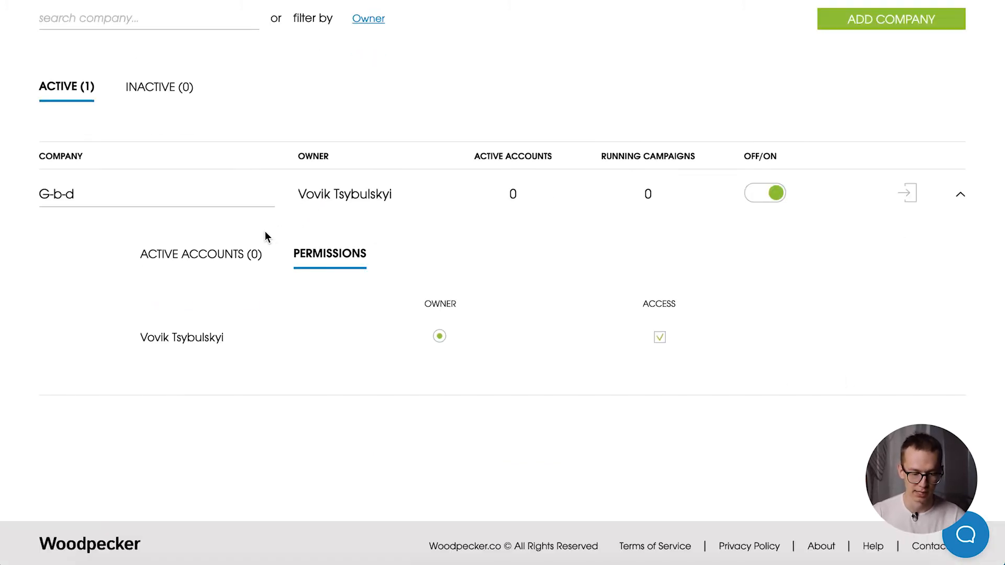
{"action": "mouse_move", "coordinate": [319, 232]}
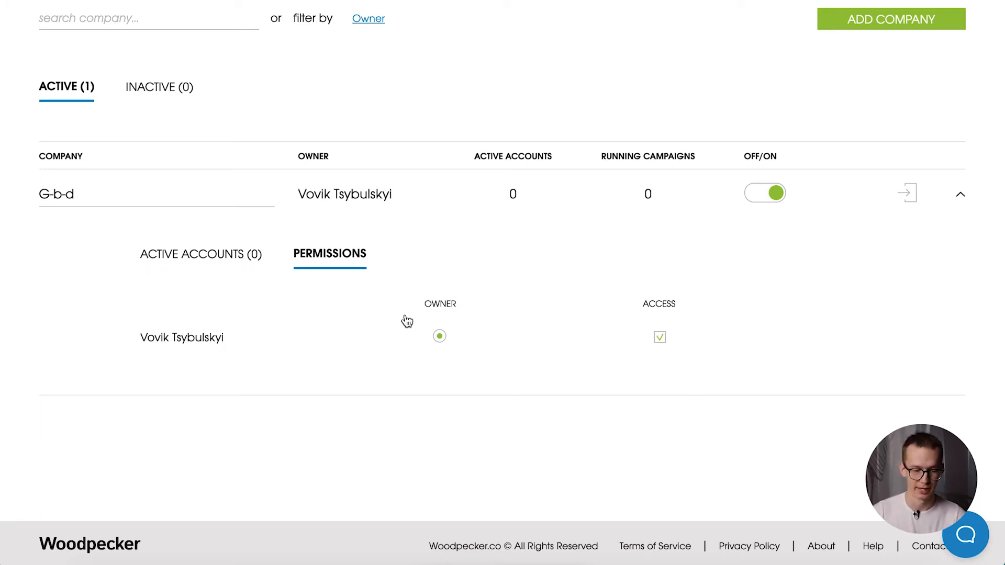
{"action": "left_click", "coordinate": [200, 253]}
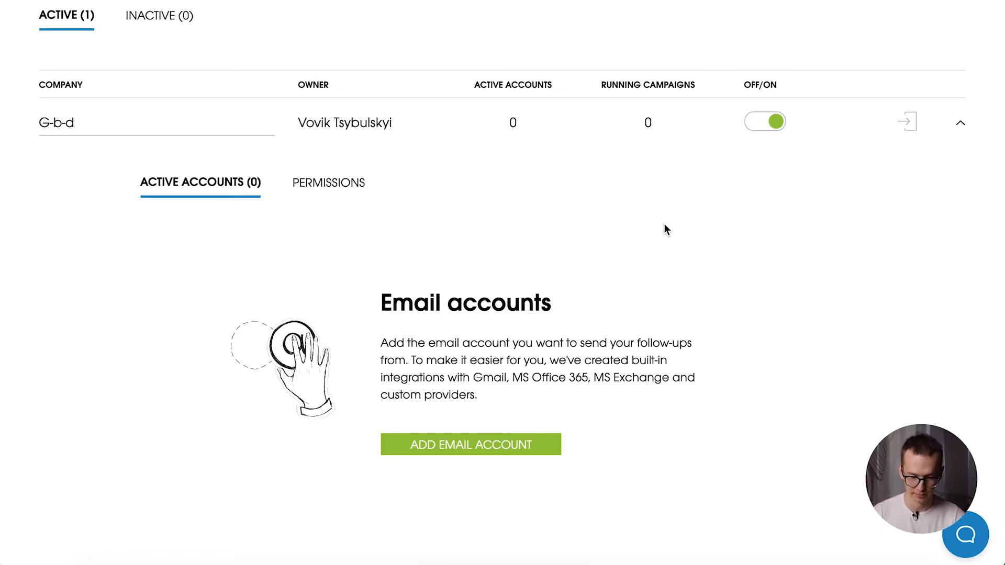
{"action": "mouse_move", "coordinate": [915, 153]}
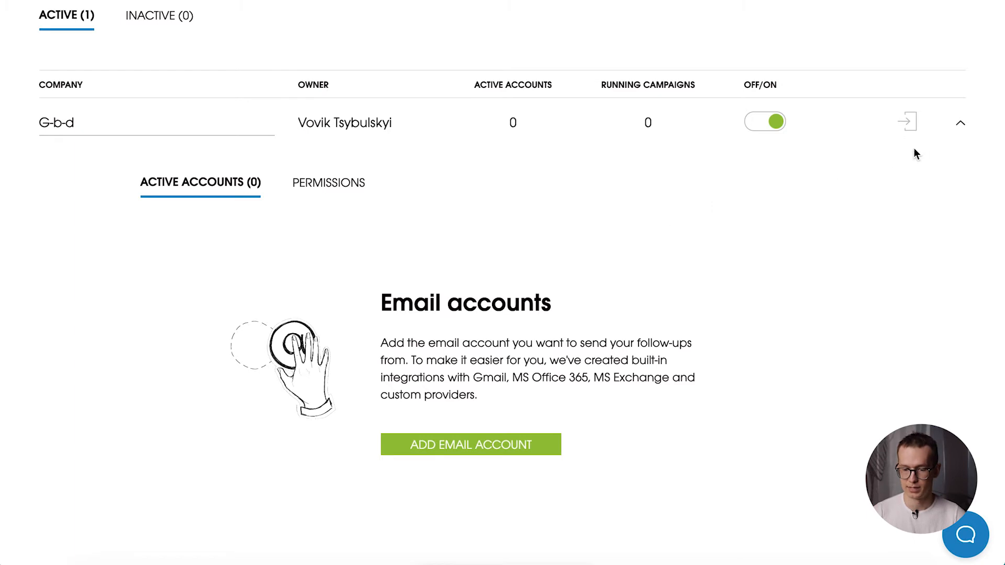
- Log into the G-b-d client account from its company row
{"action": "left_click", "coordinate": [907, 120]}
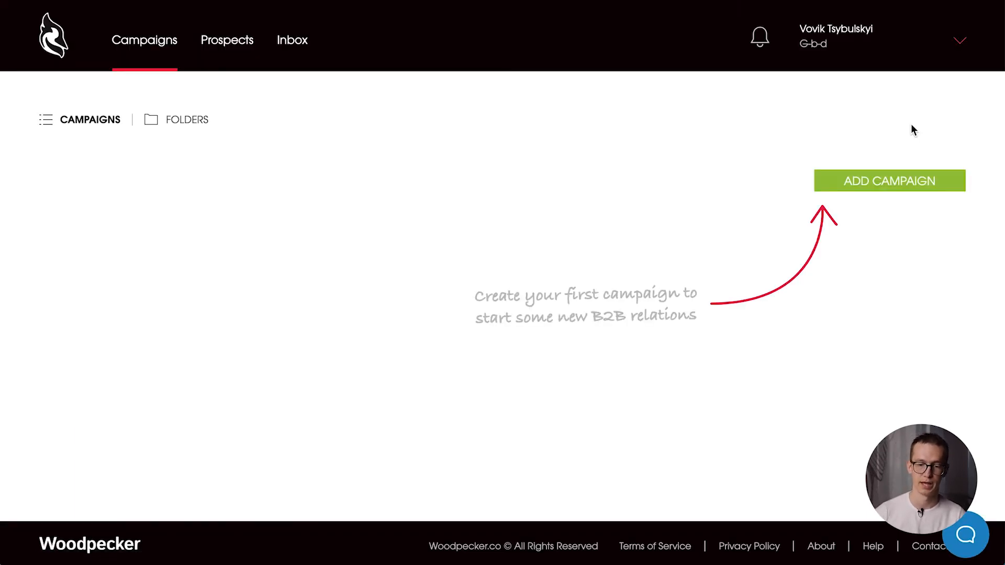
{"action": "mouse_move", "coordinate": [842, 88]}
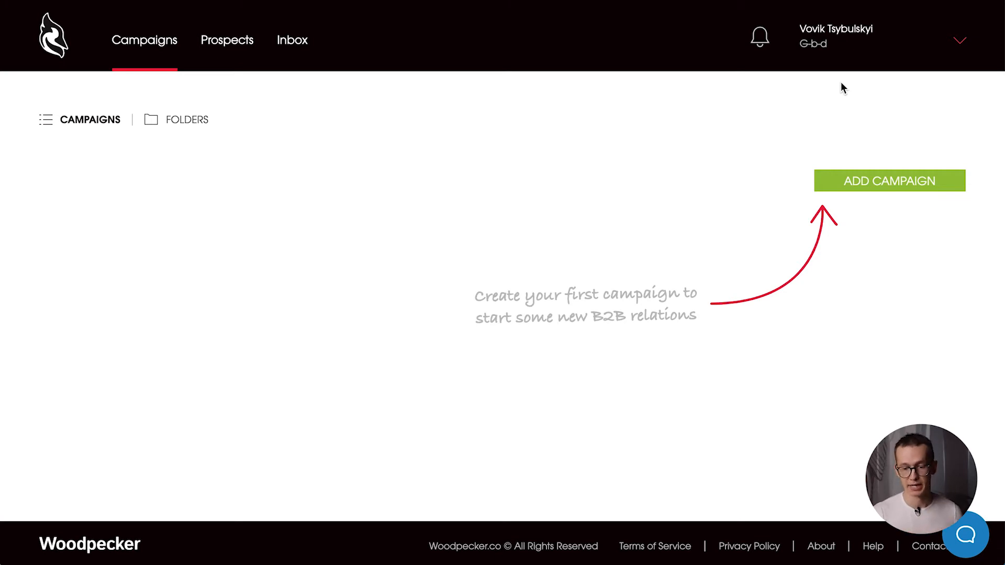
{"action": "mouse_move", "coordinate": [797, 100]}
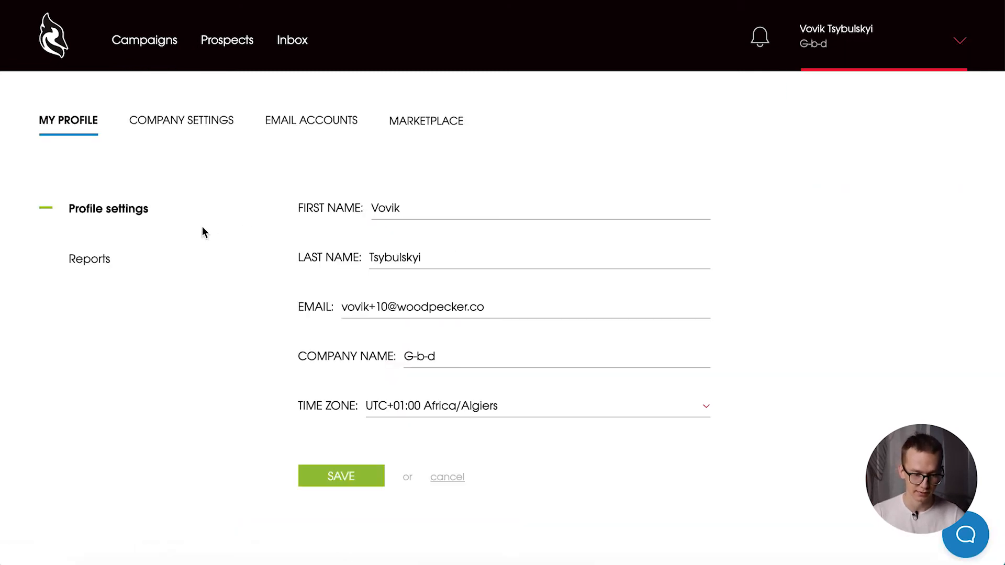
{"action": "mouse_move", "coordinate": [222, 149]}
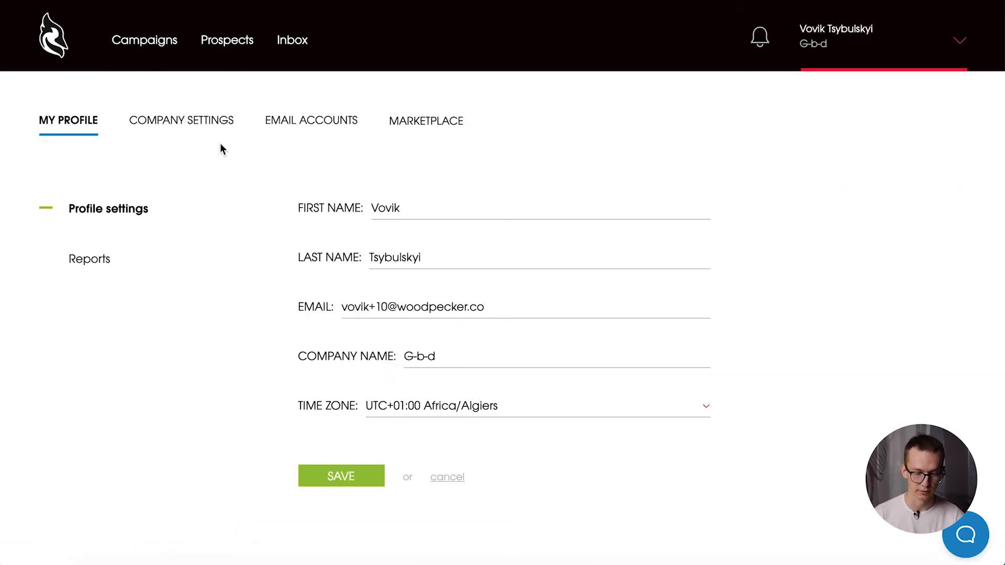
- Show G-b-d's team members under Company Settings and dismiss the invite-clients notice
{"action": "left_click", "coordinate": [182, 119]}
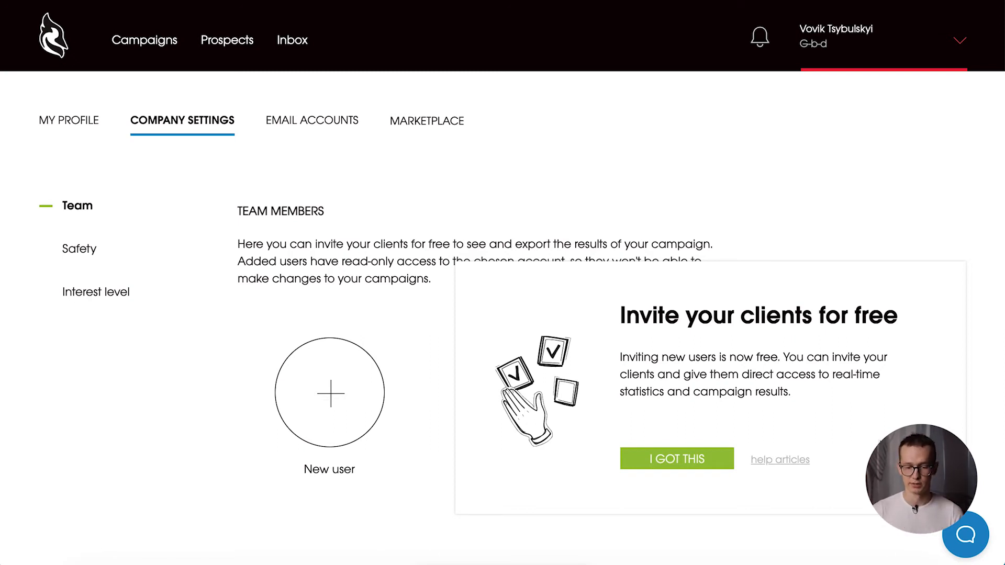
{"action": "left_click", "coordinate": [676, 458]}
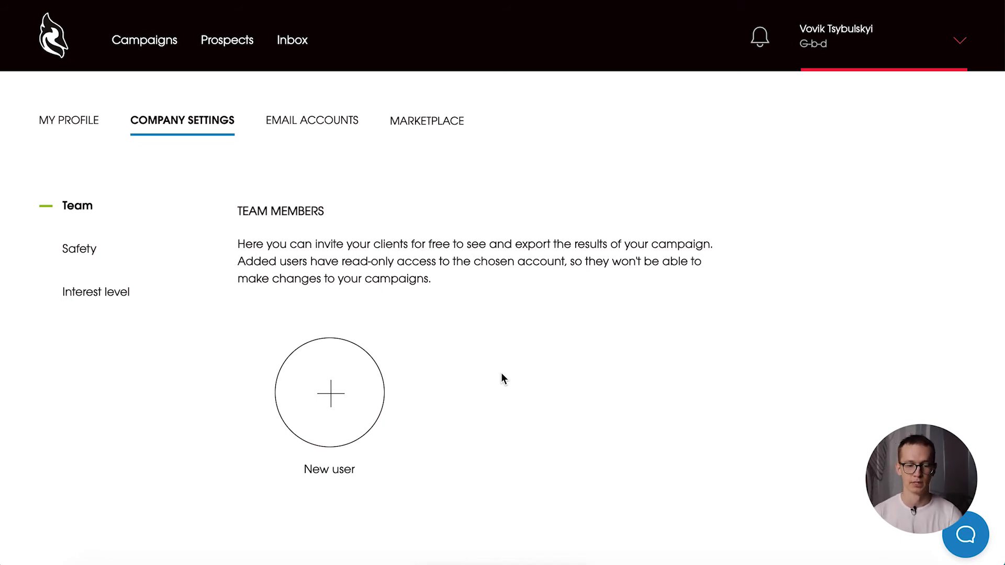
{"action": "mouse_move", "coordinate": [274, 96]}
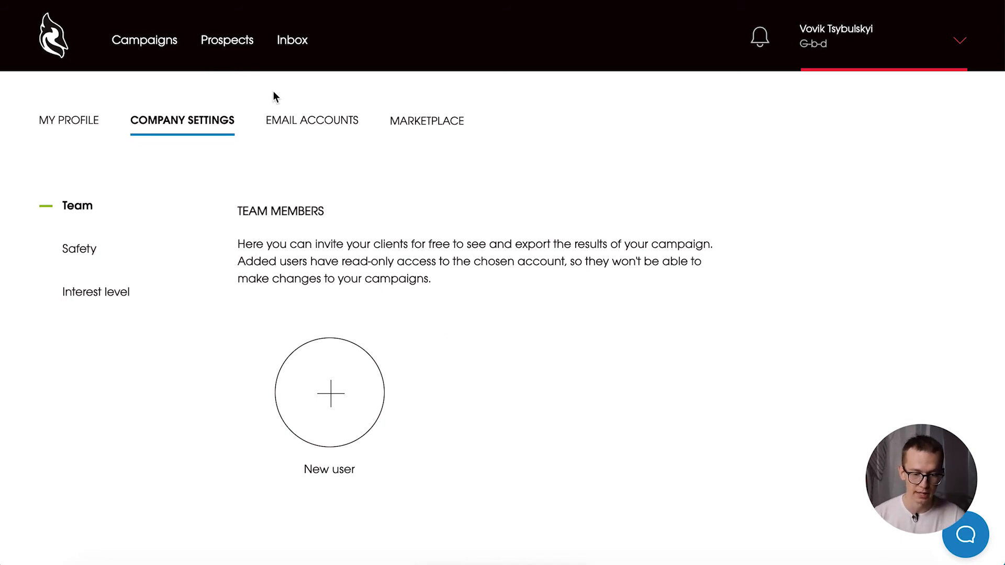
{"action": "mouse_move", "coordinate": [315, 139]}
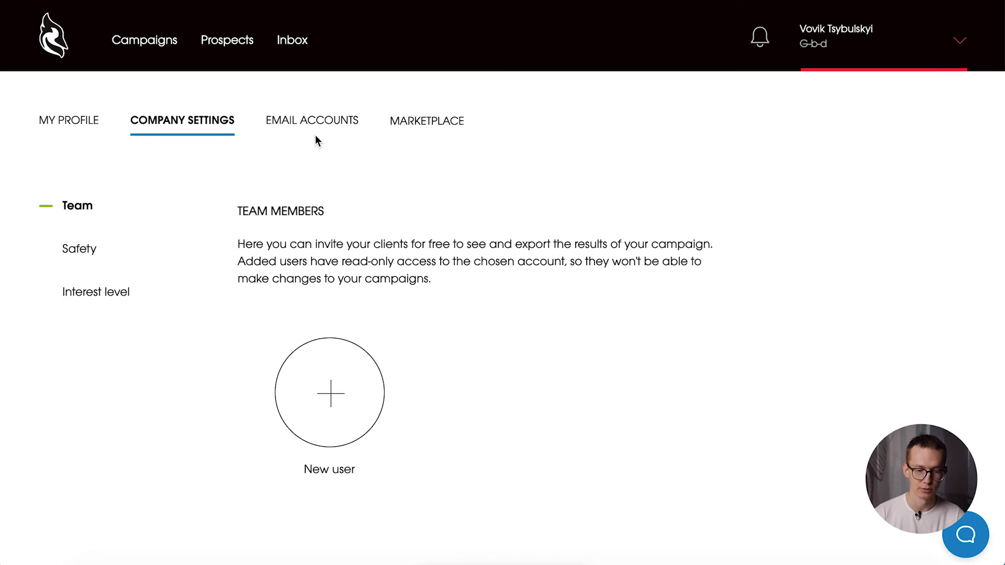
- Check the empty Email Accounts section, then view the integrations Marketplace
{"action": "left_click", "coordinate": [311, 120]}
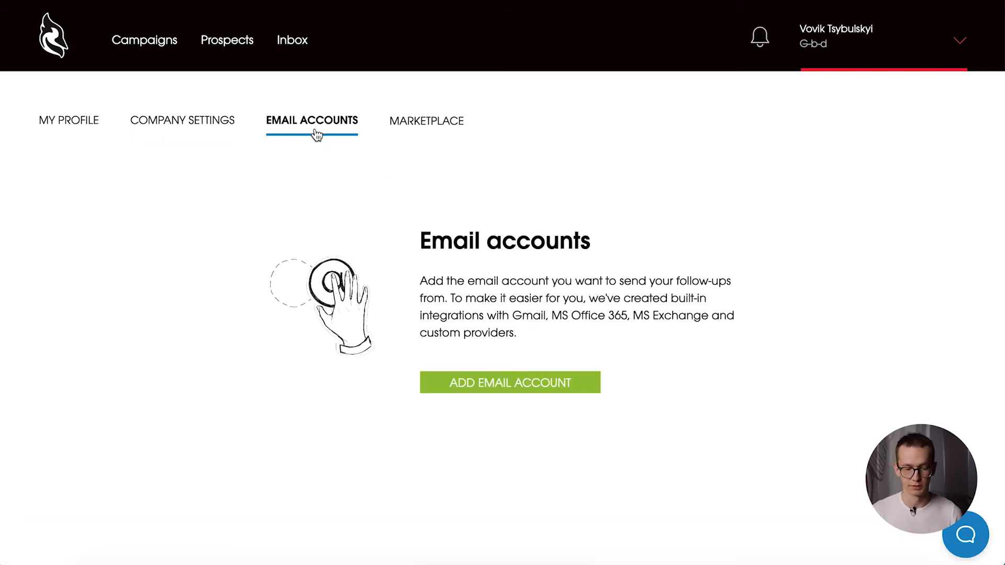
{"action": "left_click", "coordinate": [426, 120]}
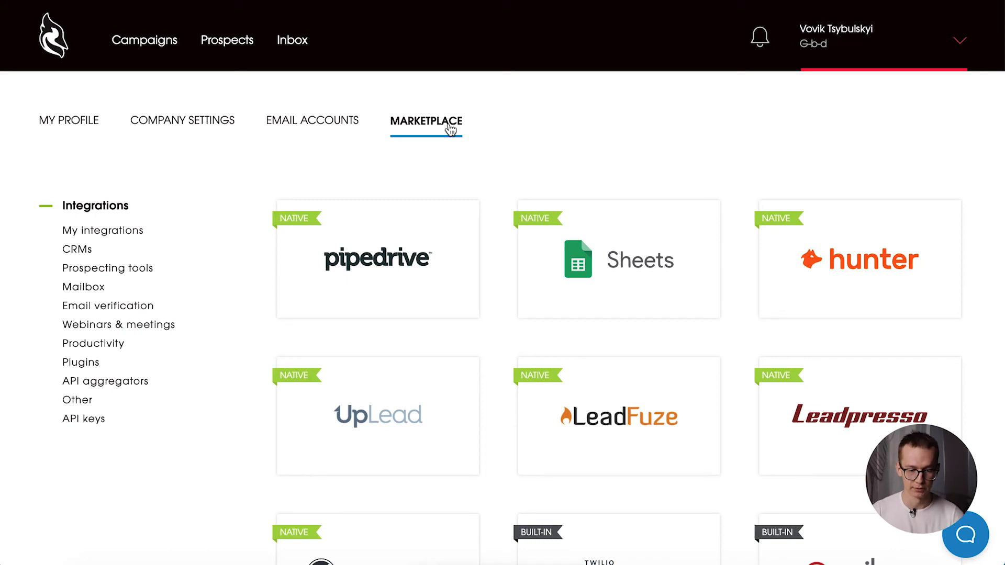
{"action": "mouse_move", "coordinate": [454, 160]}
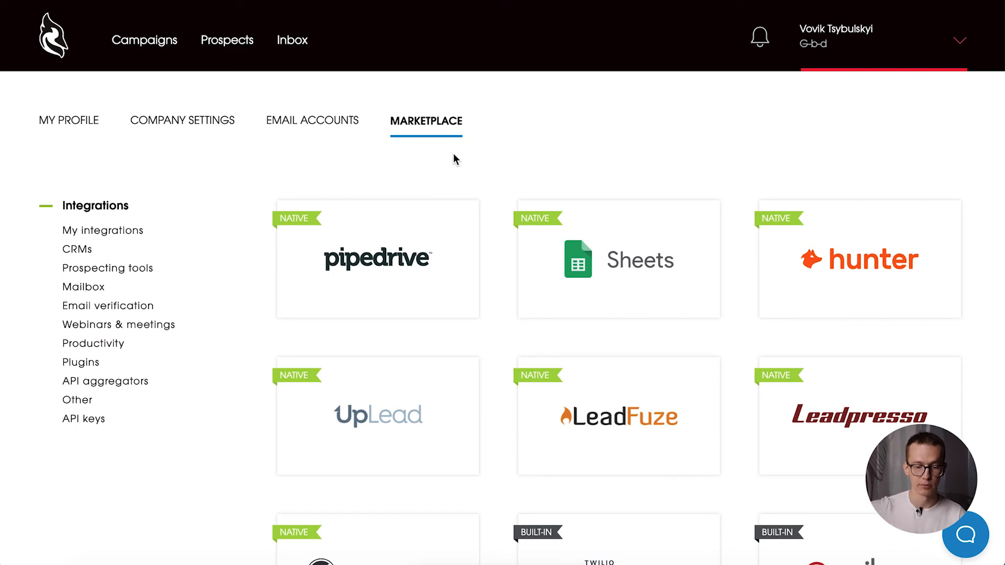
{"action": "mouse_move", "coordinate": [145, 40]}
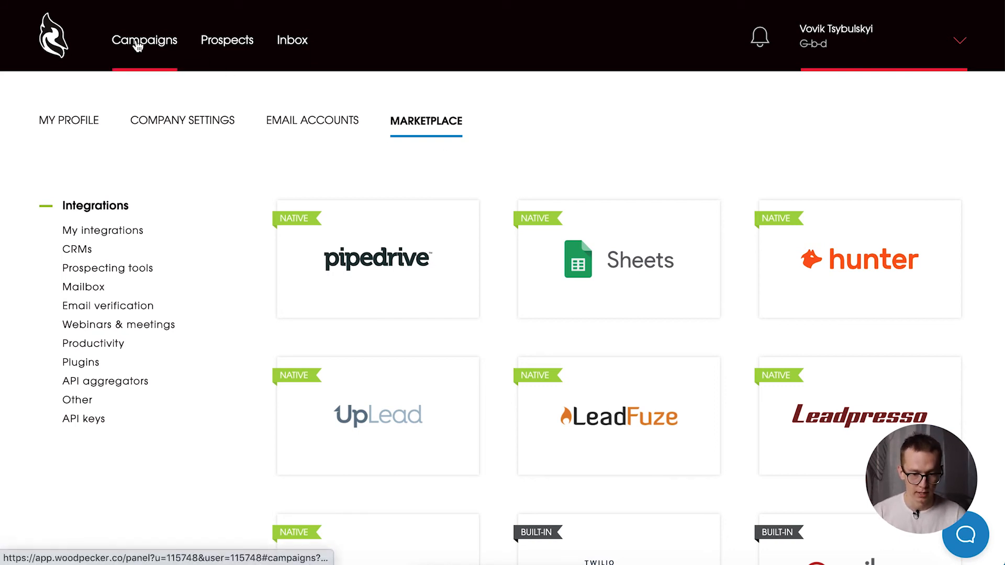
- Return to the agency companies list, where G-b-d still has no email accounts
{"action": "left_click", "coordinate": [144, 40]}
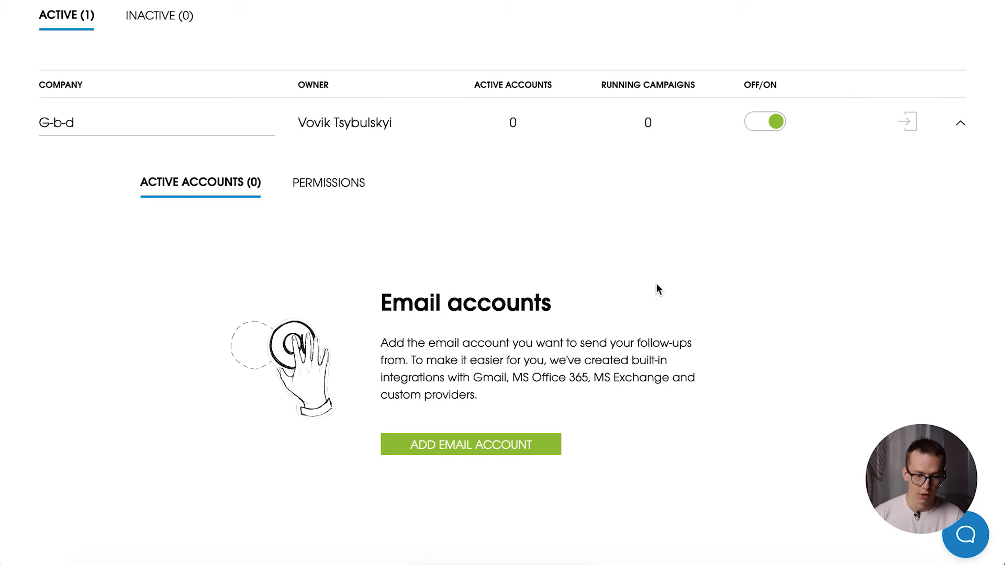
{"action": "mouse_move", "coordinate": [625, 363]}
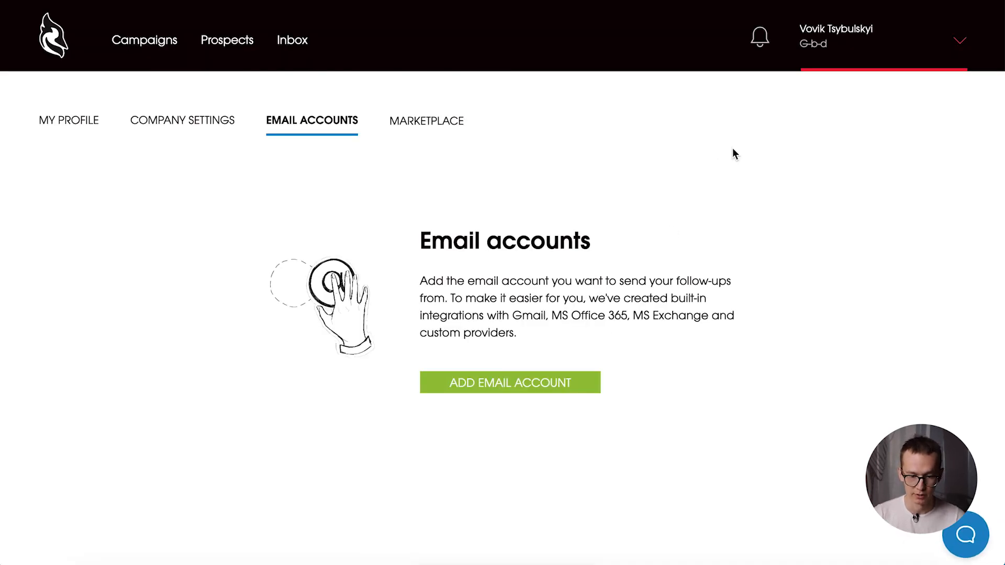
{"action": "mouse_move", "coordinate": [708, 5]}
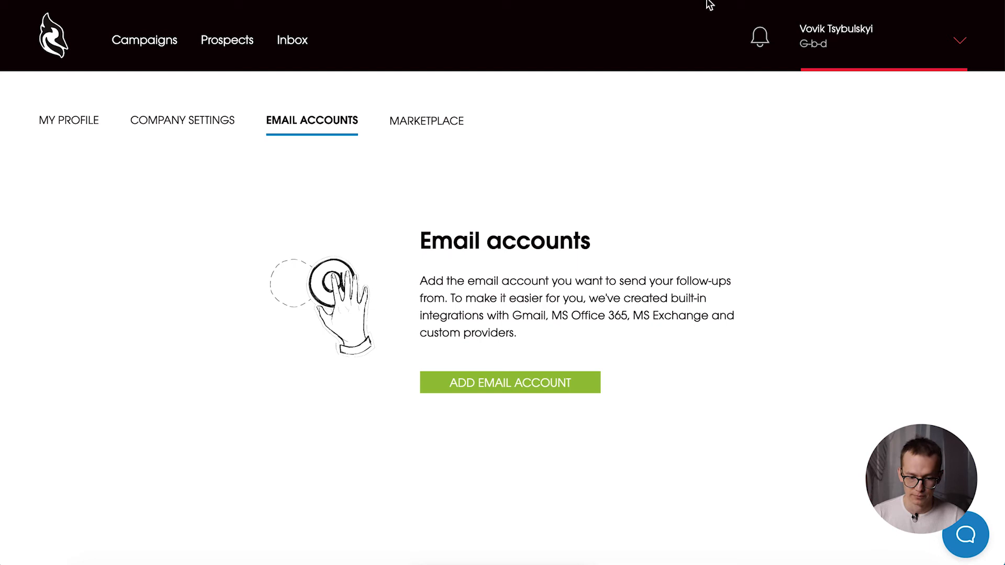
{"action": "mouse_move", "coordinate": [733, 90]}
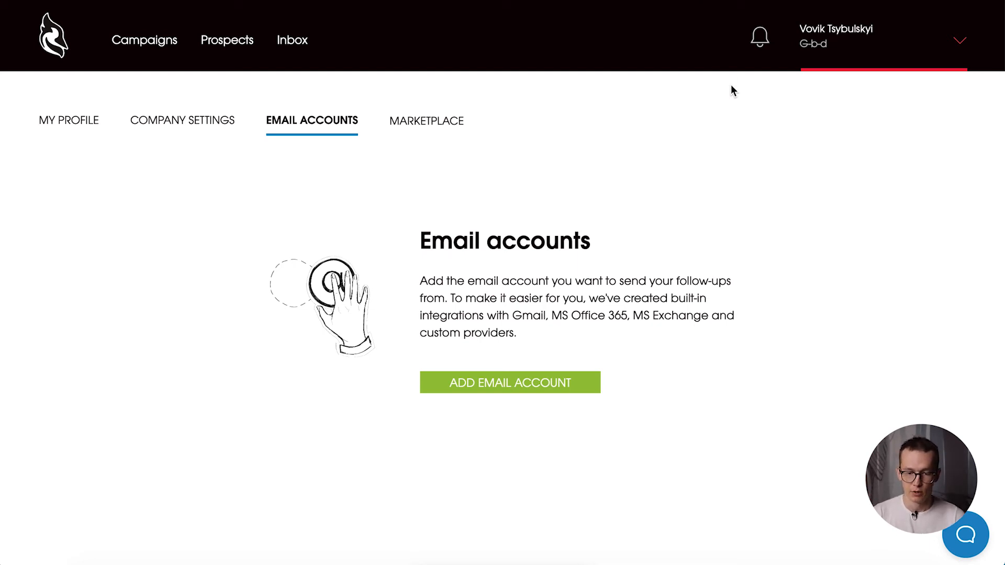